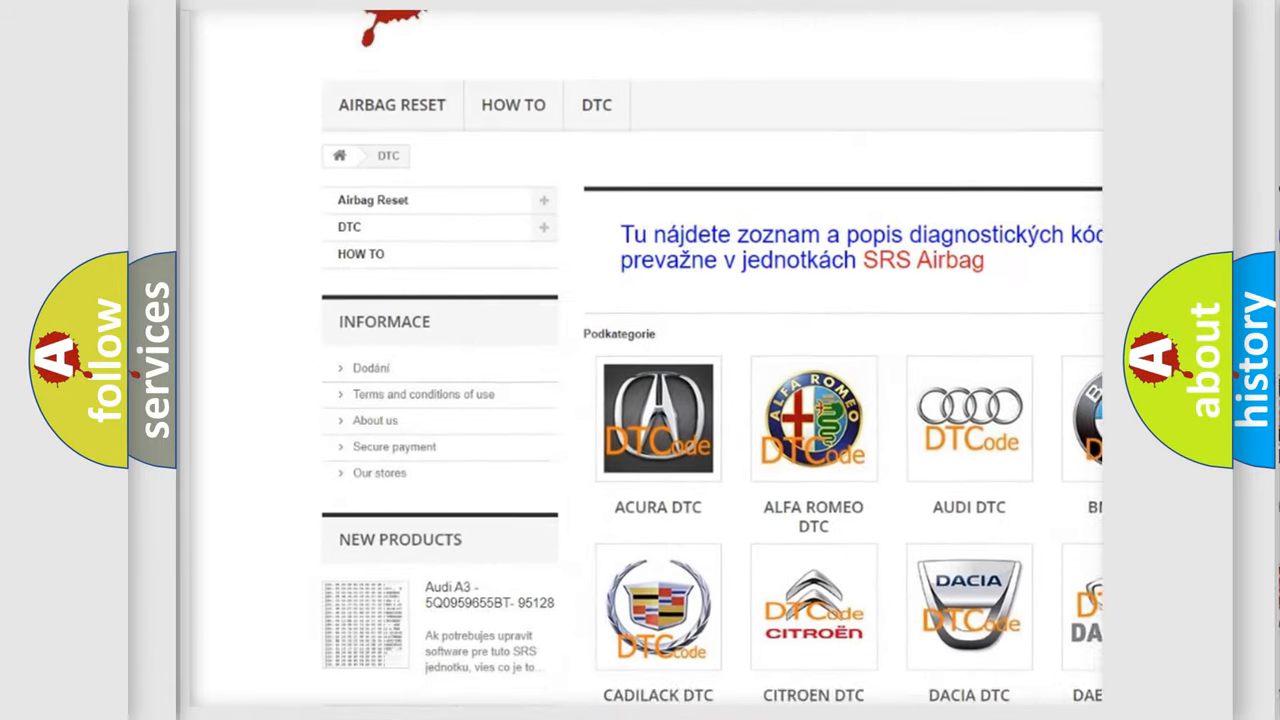
scroll(down, 3)
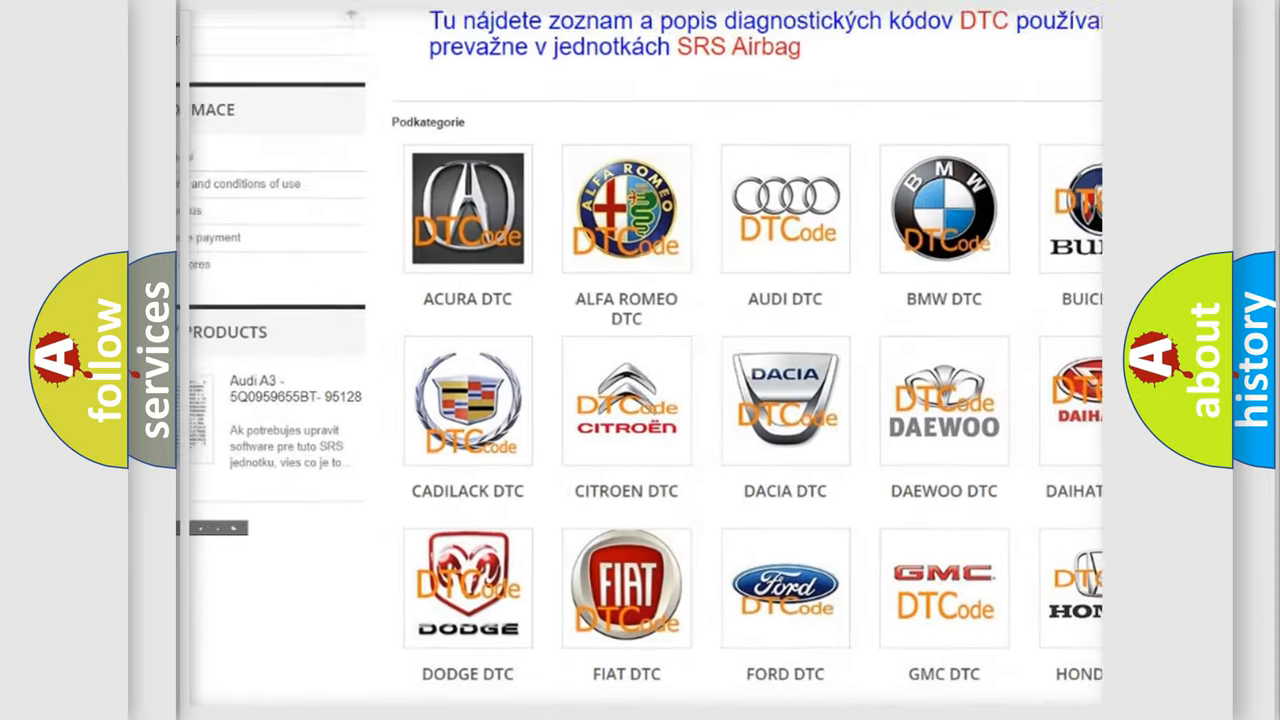
scroll(down, 3)
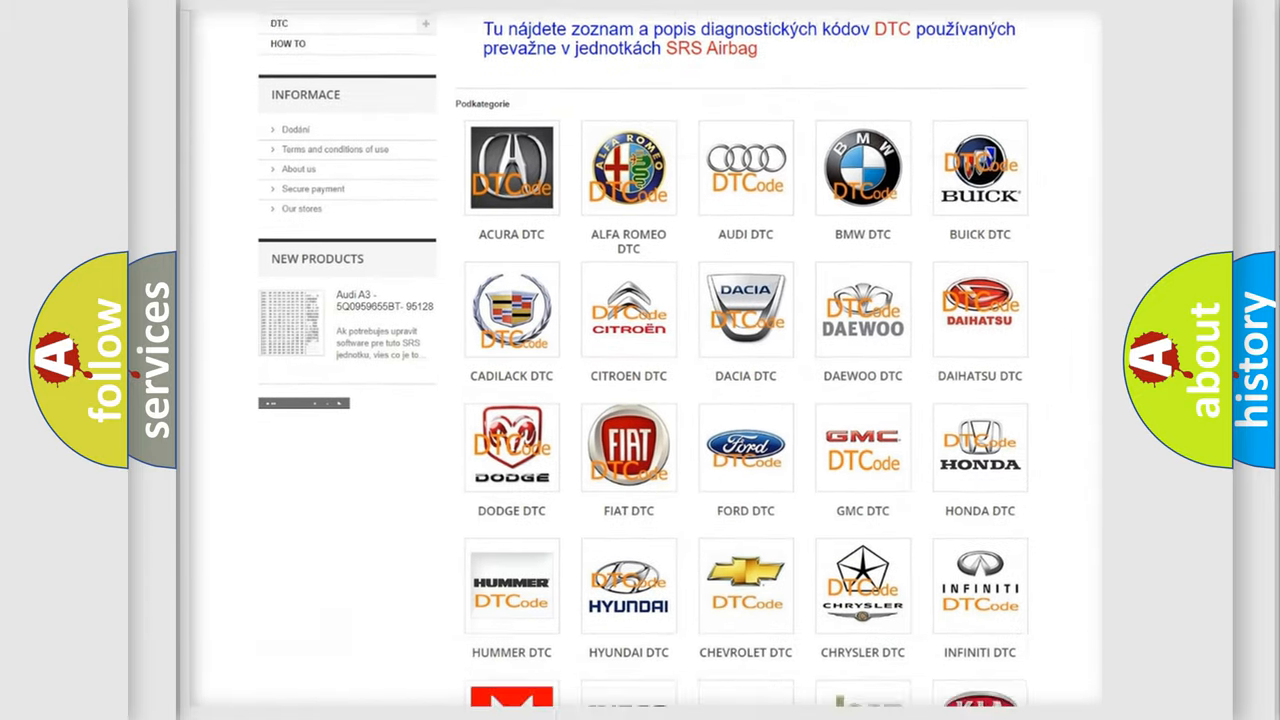
scroll(down, 3)
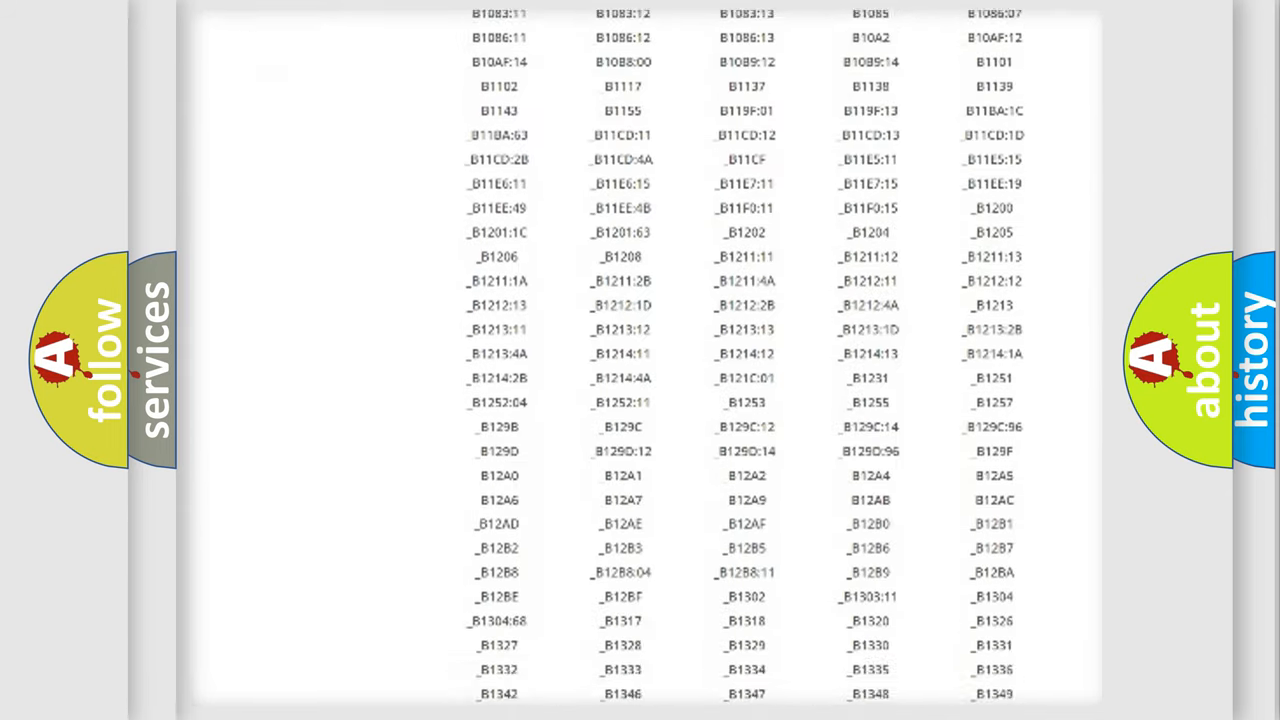
scroll(down, 3)
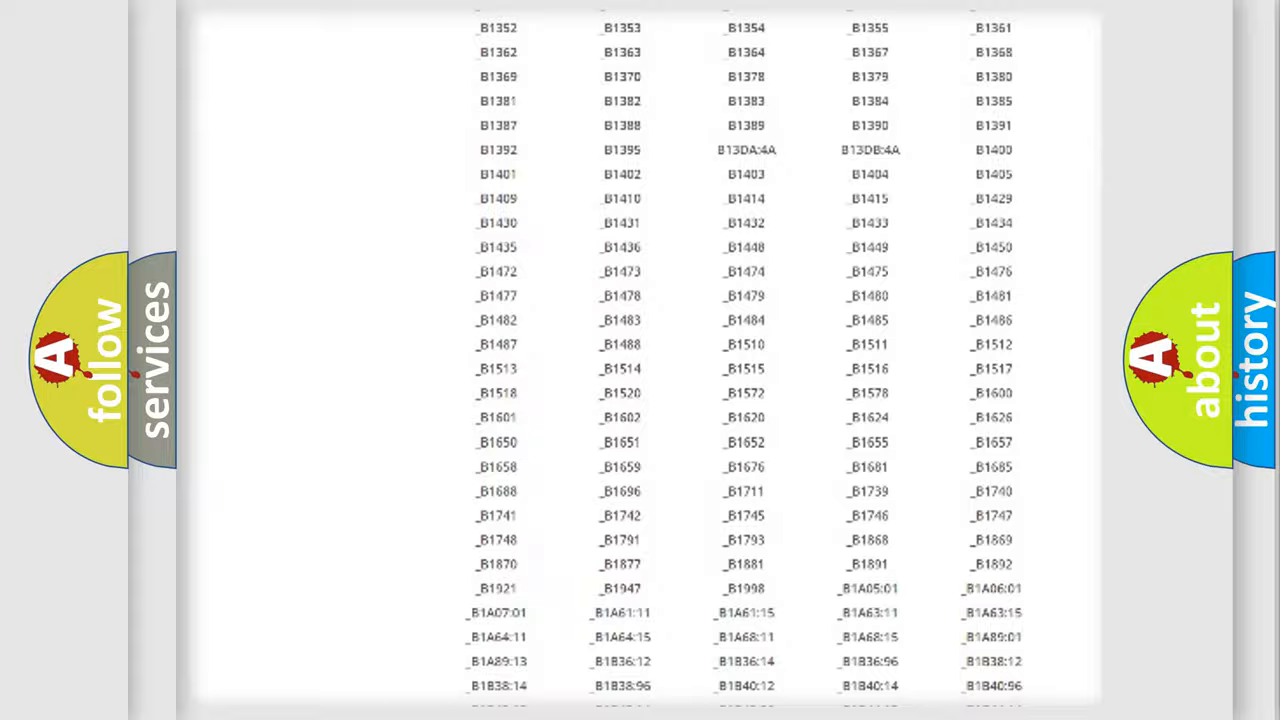